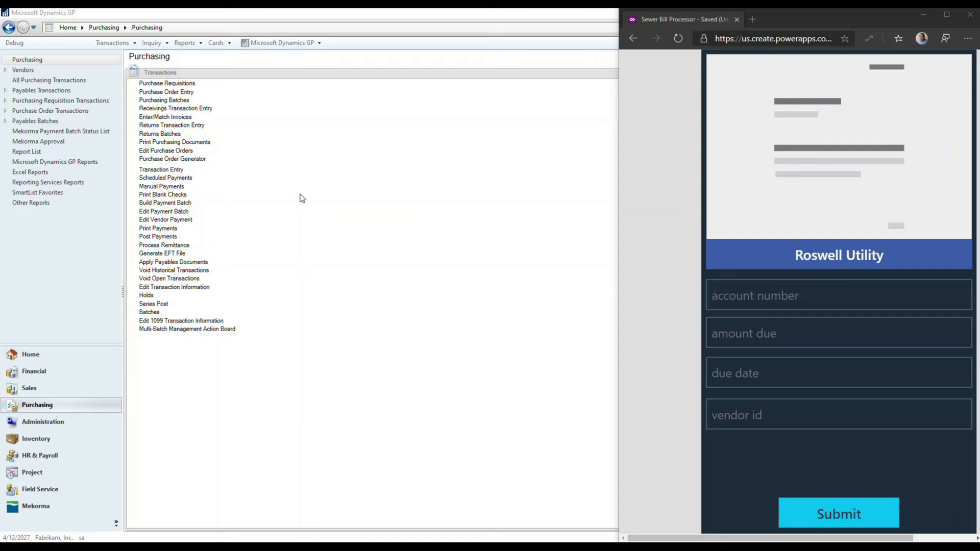
mouse_move(522, 127)
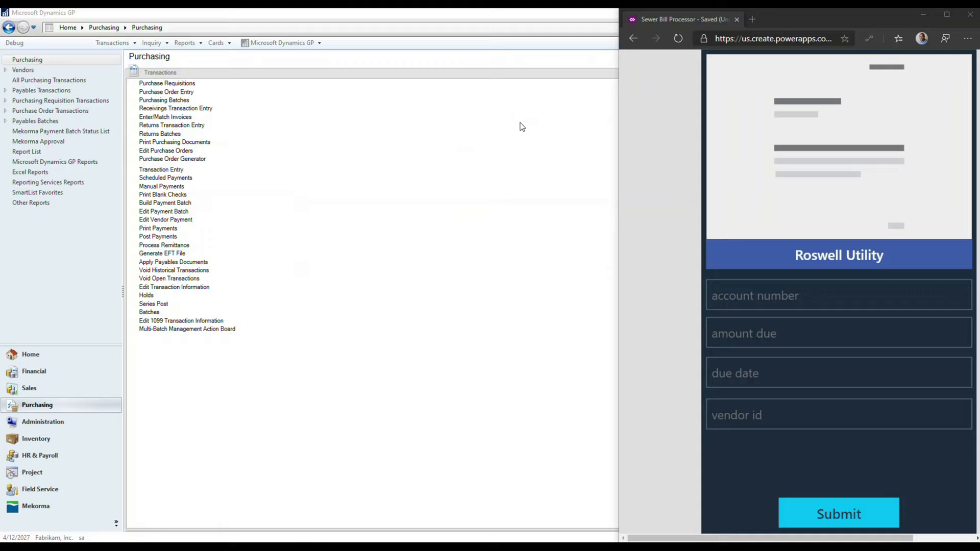
mouse_move(830, 154)
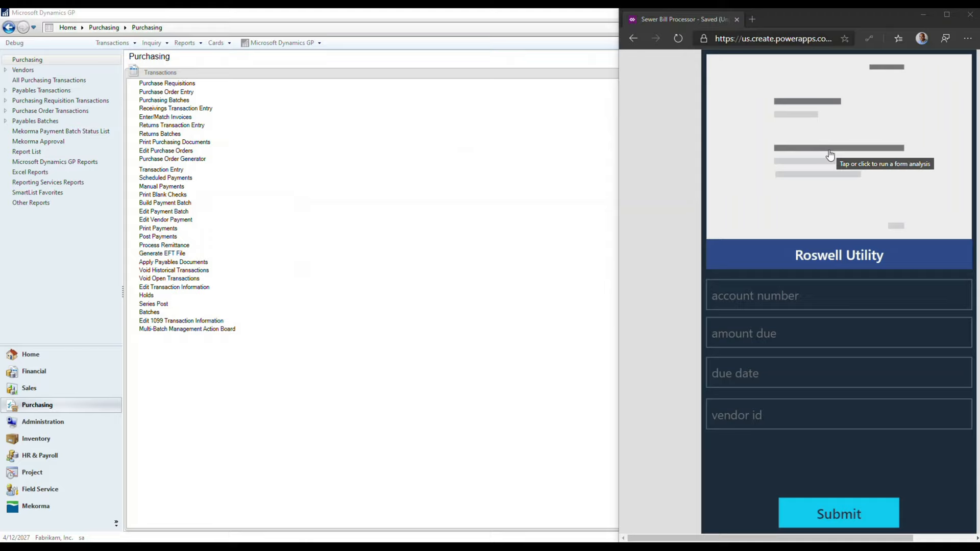
mouse_move(829, 187)
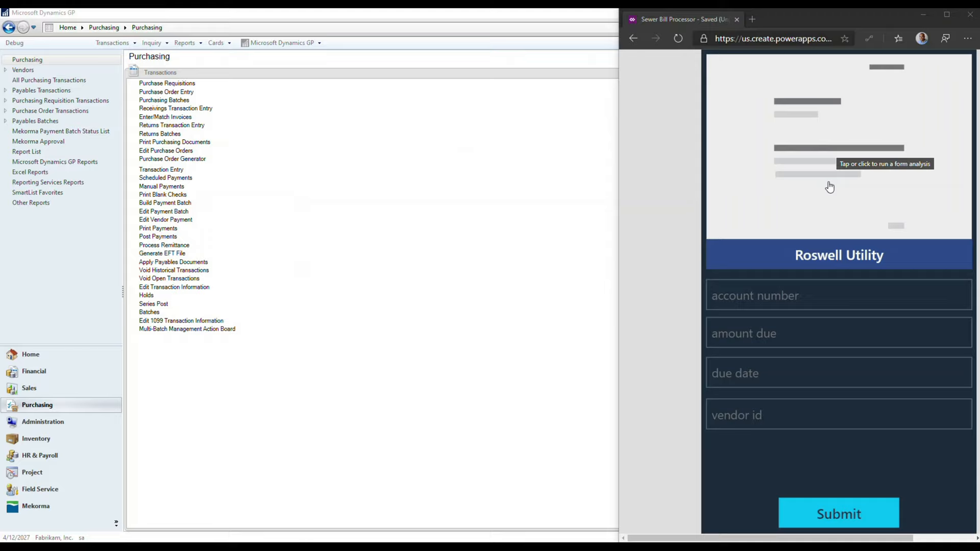
mouse_move(759, 157)
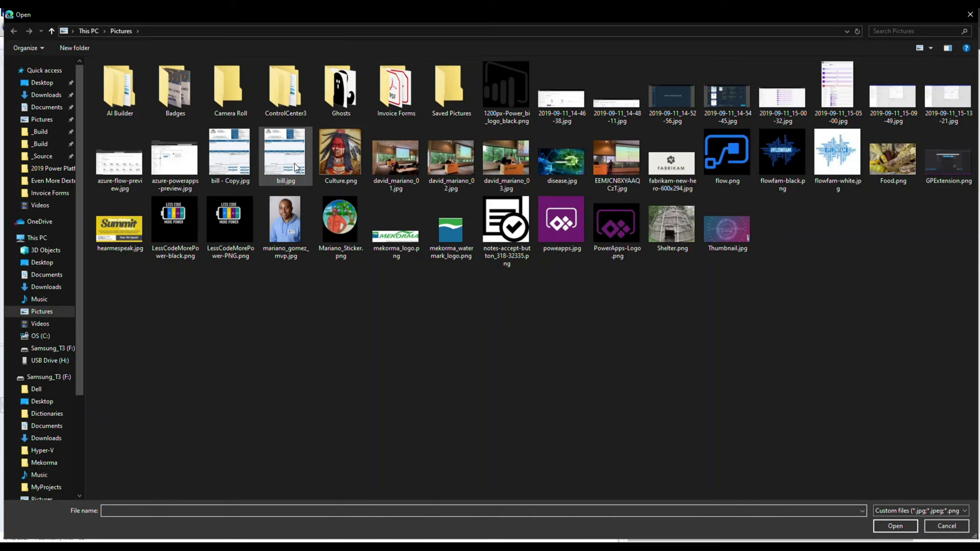
Step: Load bill.jpg into the sewer bill form and enter vendor id ADVANCED0001
left_click(285, 154)
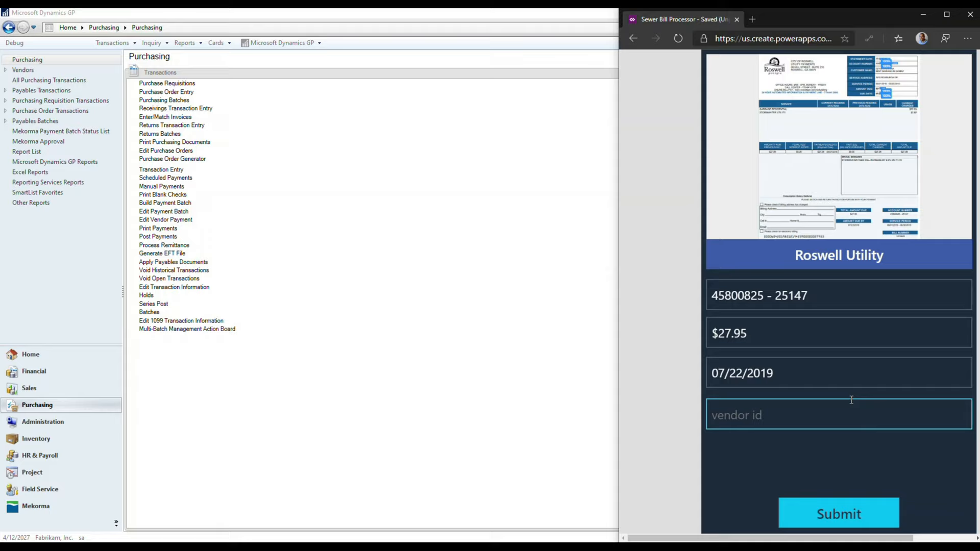
type("ADVANCED0001")
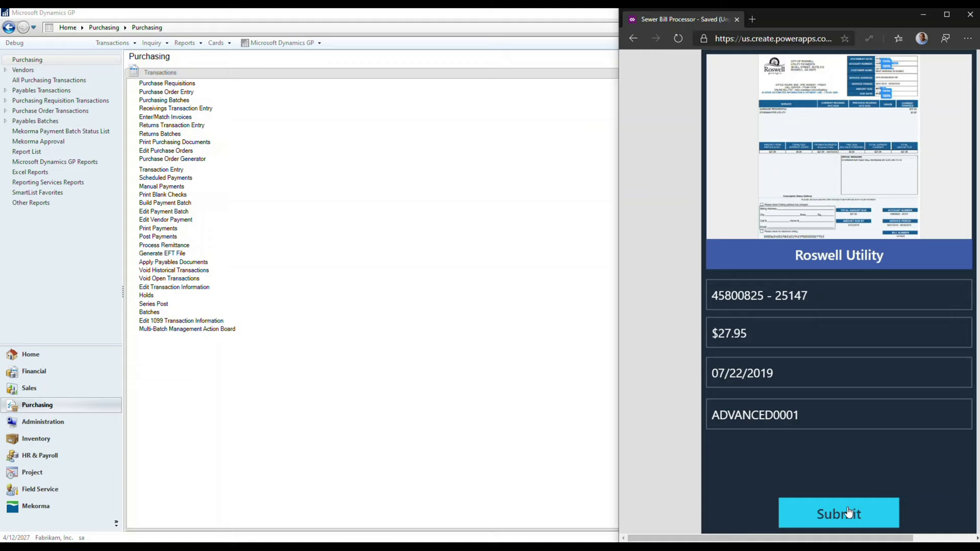
Step: Submit the bill so the UI flow fills Payables Transaction Entry with batch RPADEMO and vendor ADVANCED0001
left_click(161, 170)
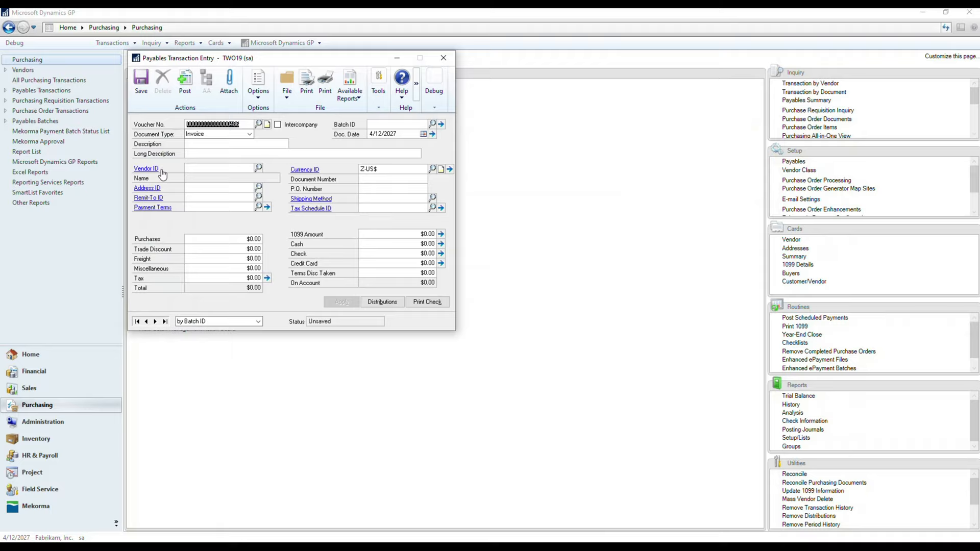
type("ADVANC")
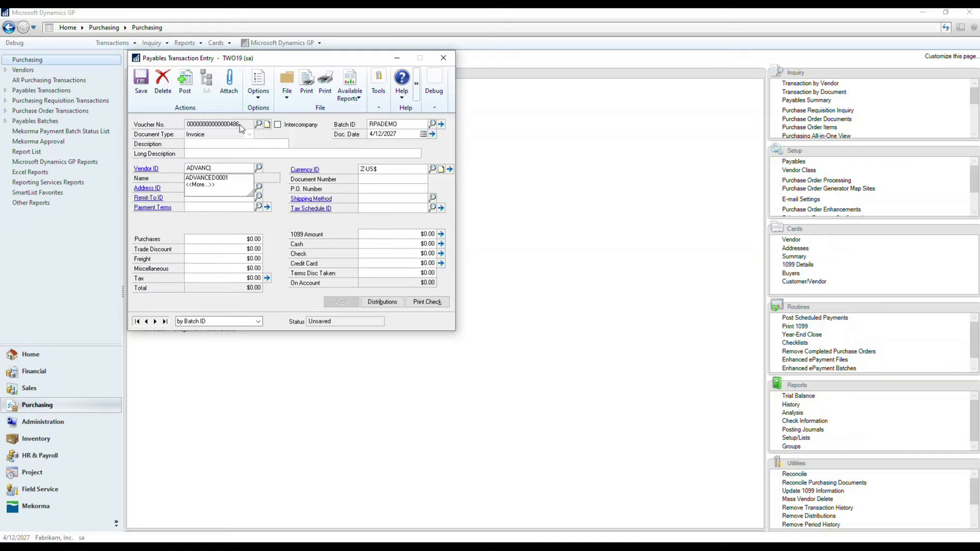
left_click(443, 58)
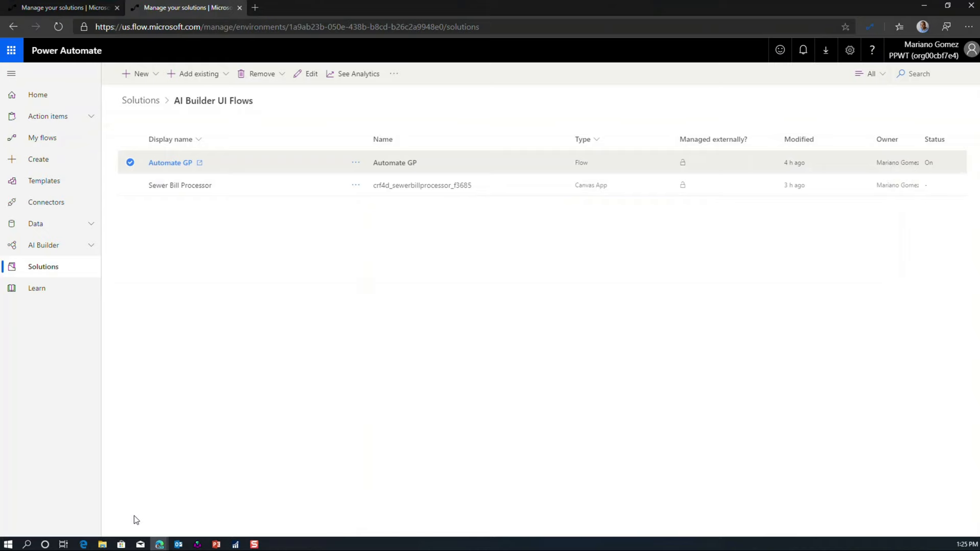
mouse_move(214, 111)
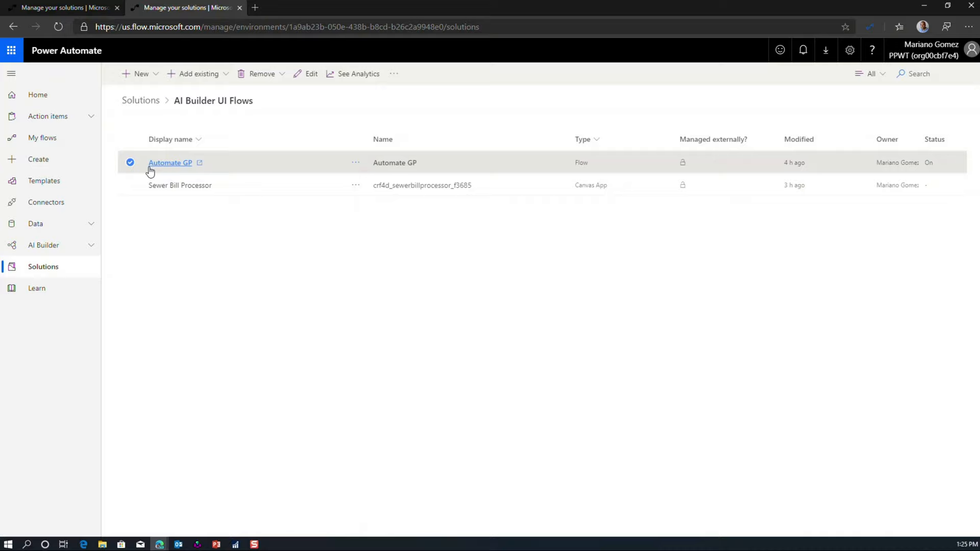
mouse_move(285, 253)
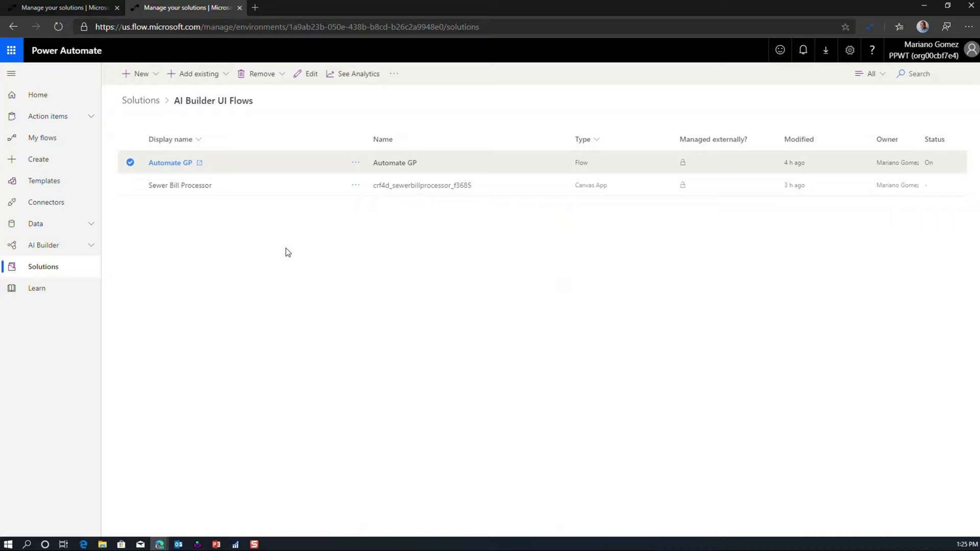
mouse_move(170, 162)
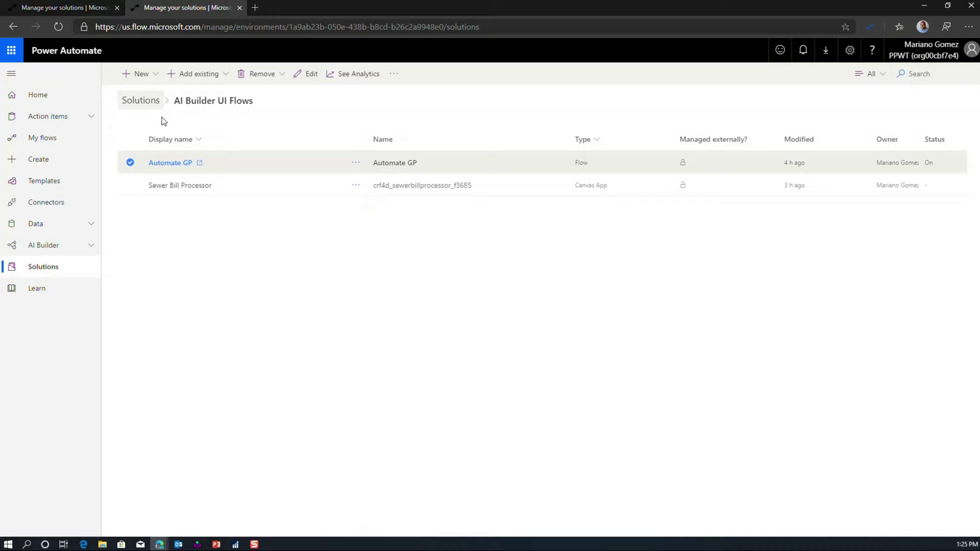
mouse_move(198, 73)
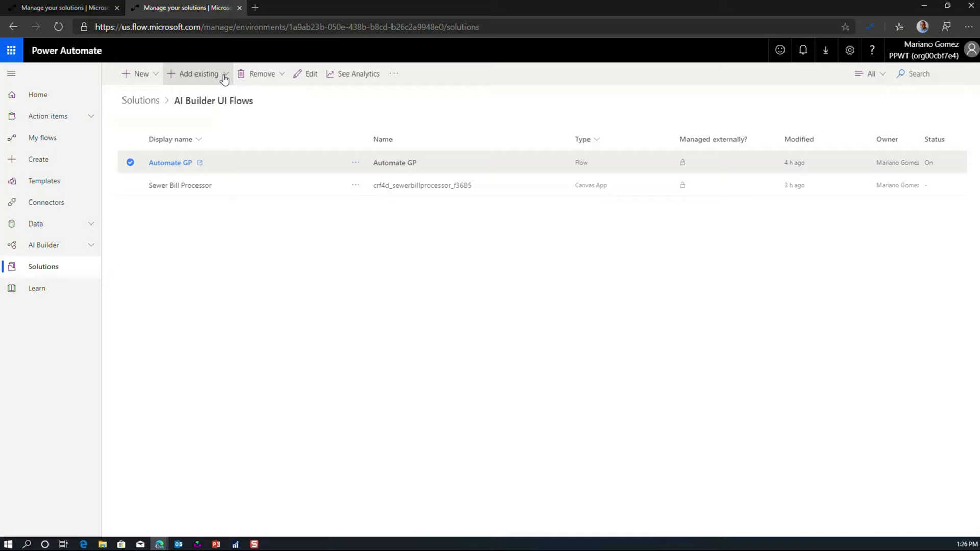
mouse_move(284, 219)
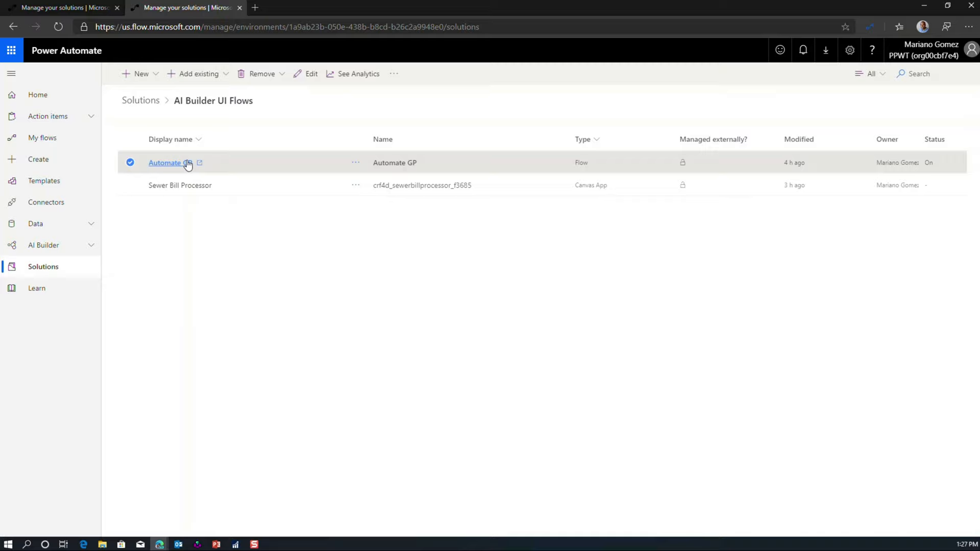
mouse_move(211, 215)
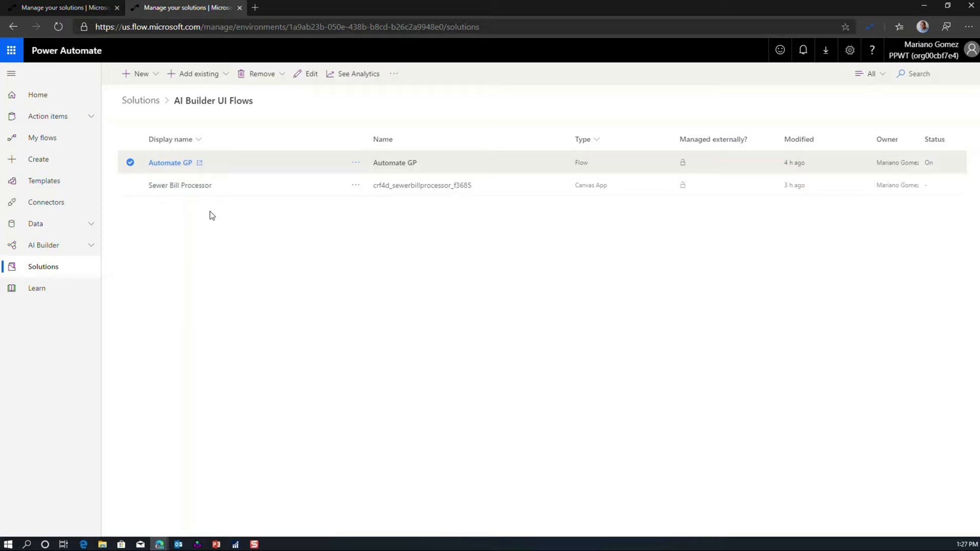
Step: Edit the Sewer Bill Processor app, overriding the other session's lock
left_click(180, 185)
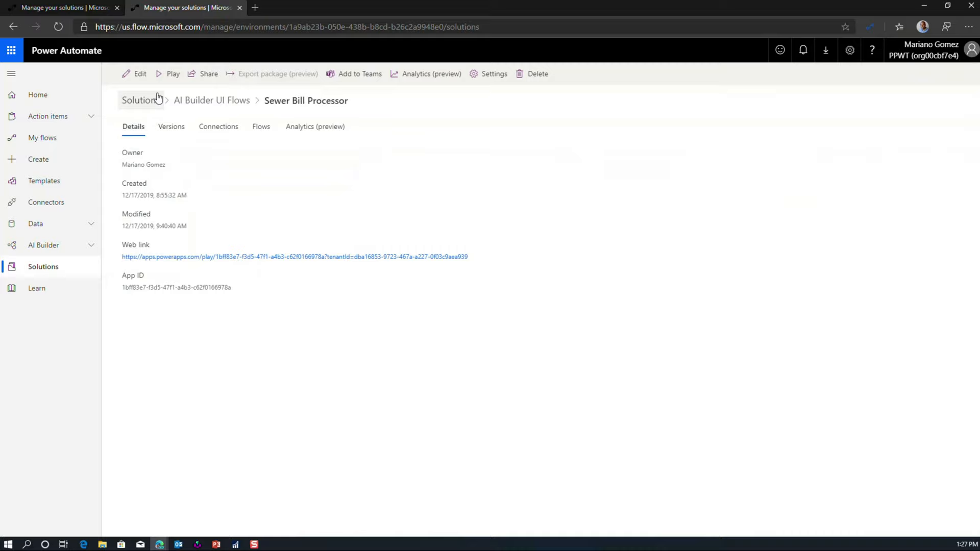
left_click(140, 73)
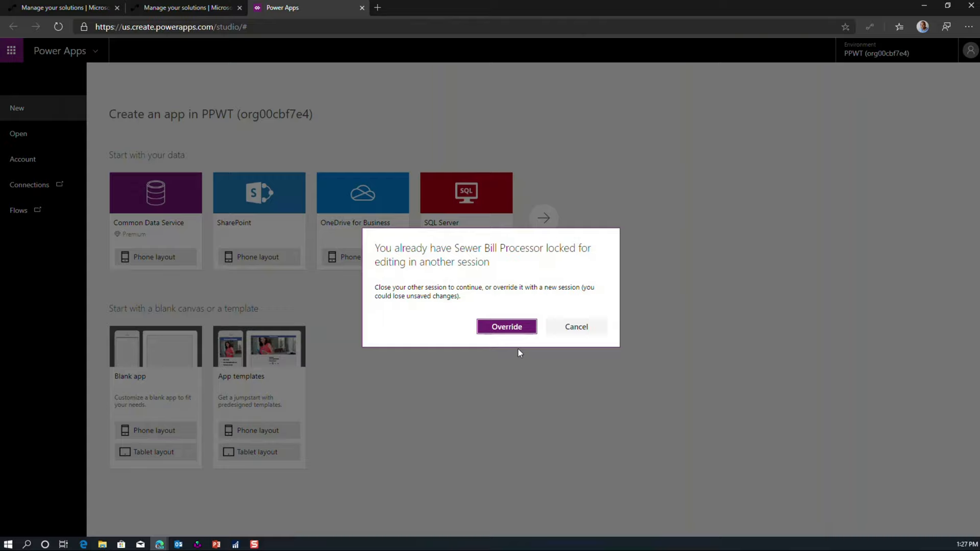
left_click(507, 327)
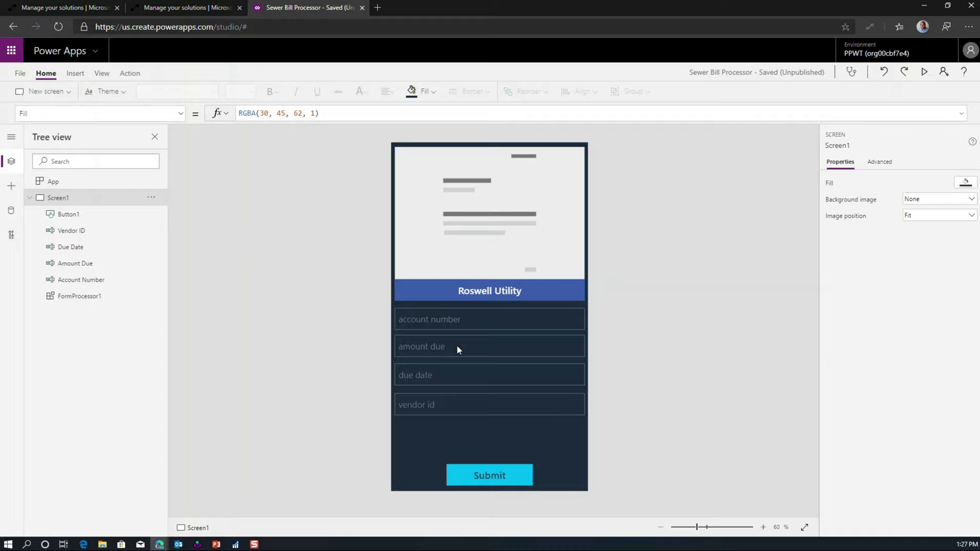
mouse_move(500, 277)
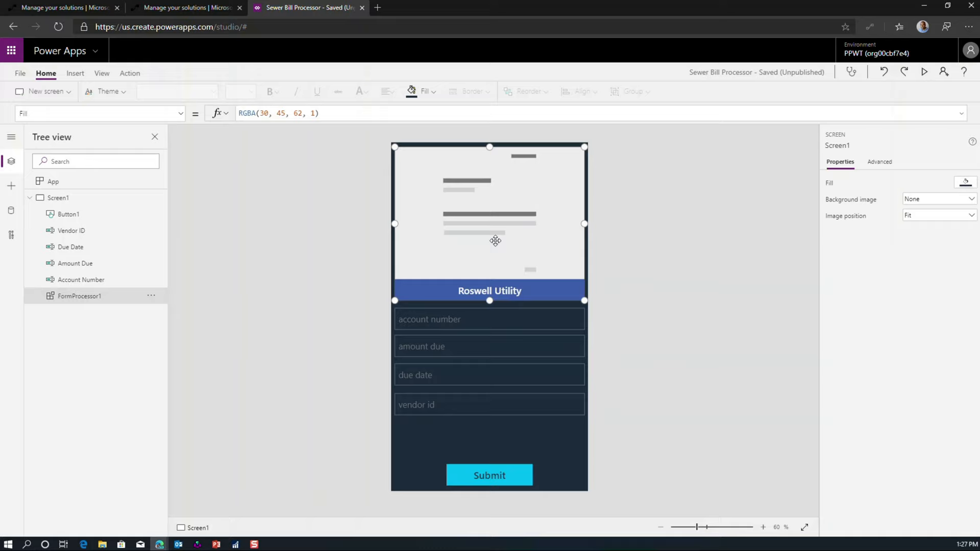
left_click(79, 296)
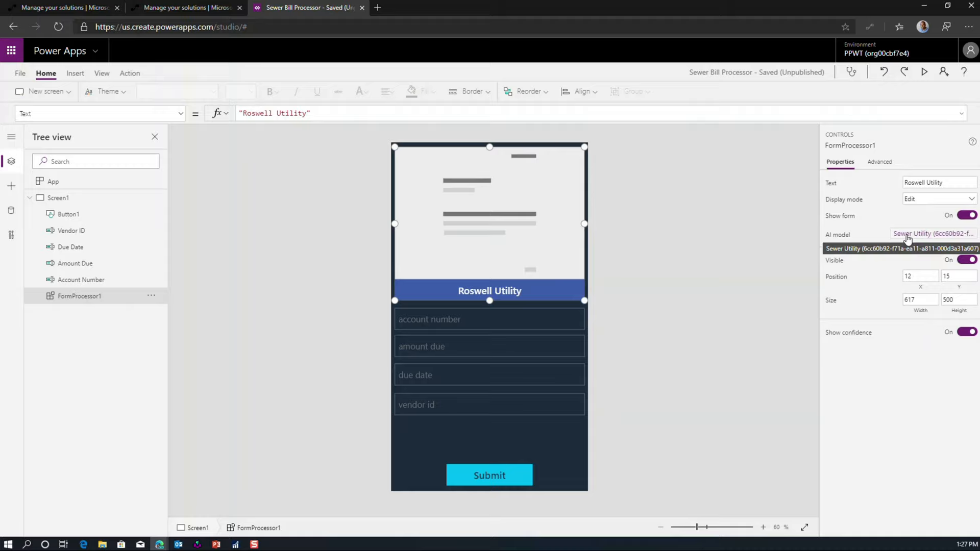
left_click(489, 319)
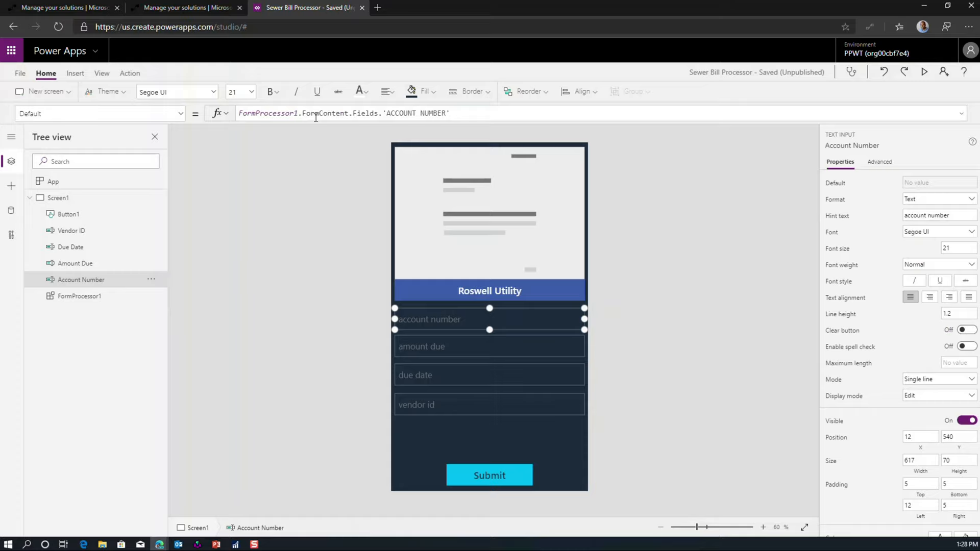
mouse_move(459, 320)
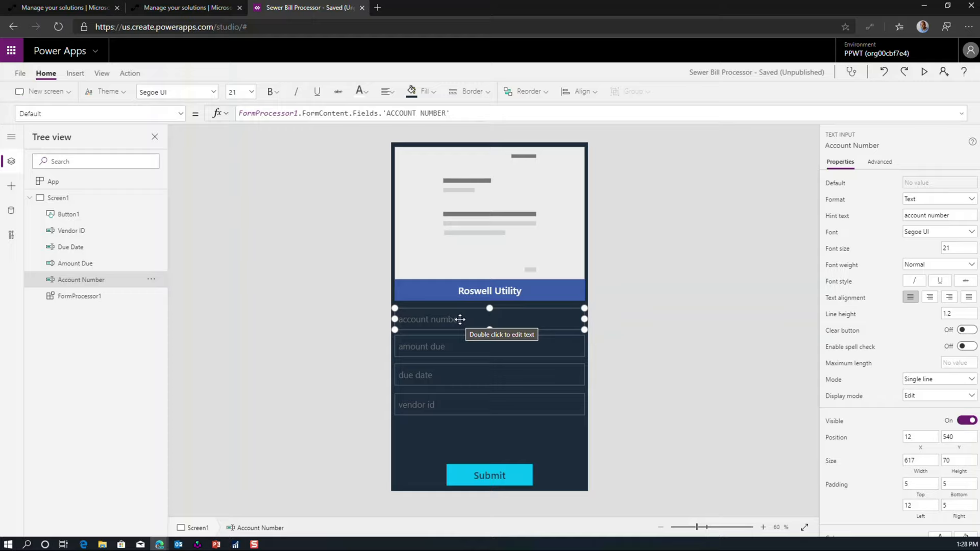
Step: Review Button1's OnSelect running Automate GP with "RPADEMO", 'Vendor ID'.Text, 'Account Number'.Text and 'Amount Due'.Text
left_click(490, 475)
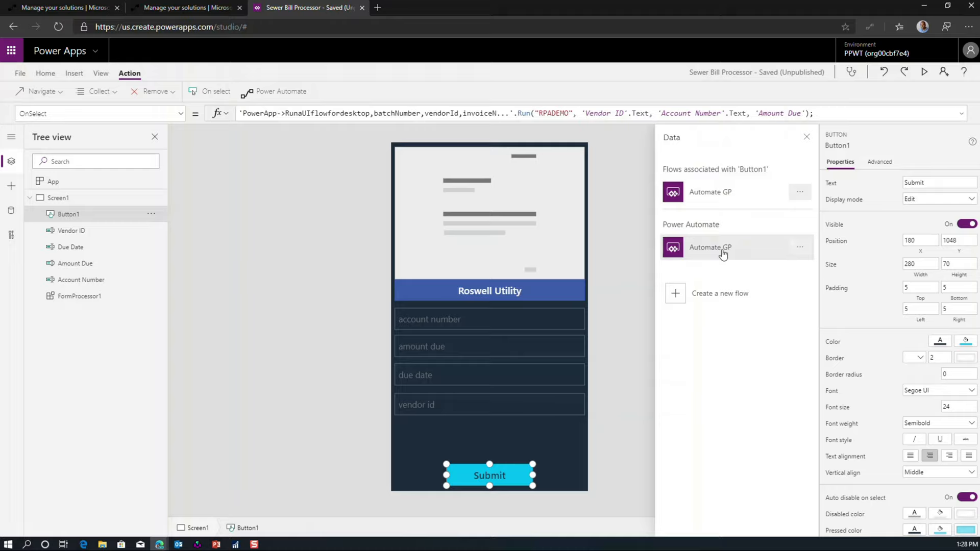
mouse_move(646, 208)
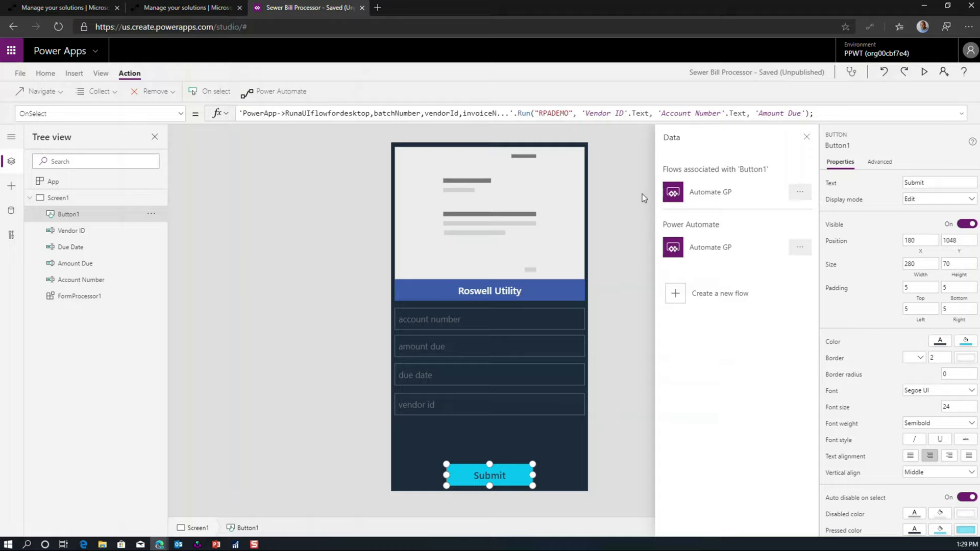
mouse_move(619, 183)
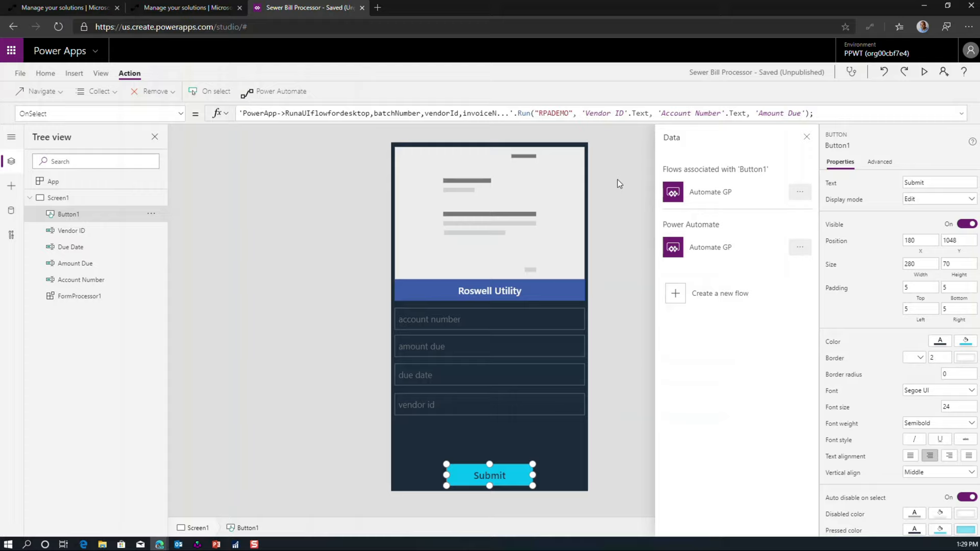
left_click(551, 114)
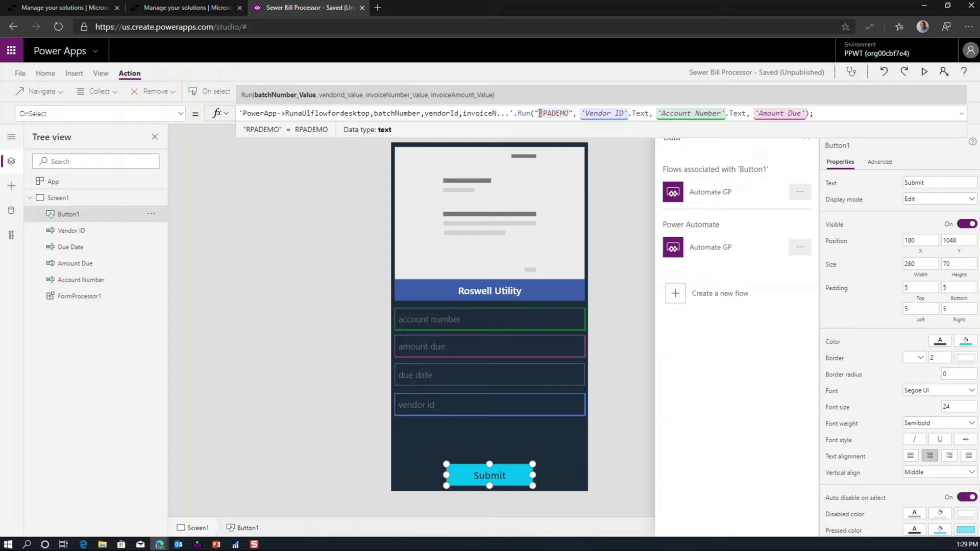
left_click(490, 318)
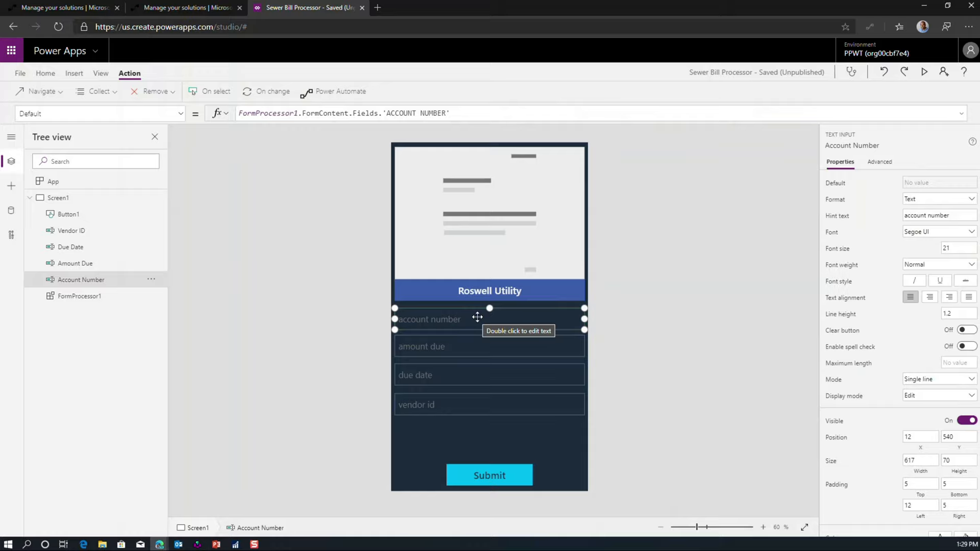
Step: Inspect the account number and vendor id inputs' defaults drawn from the form processor
left_click(72, 229)
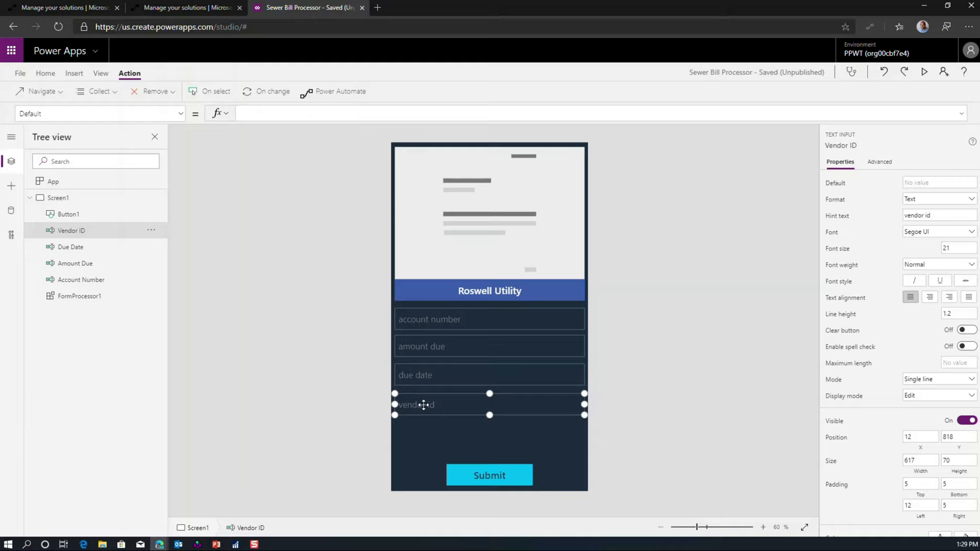
left_click(80, 280)
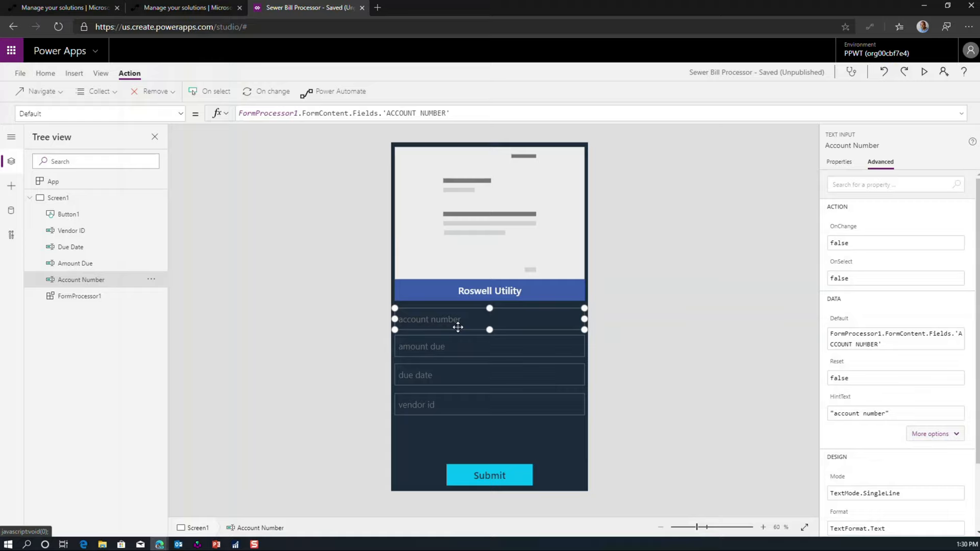
mouse_move(552, 331)
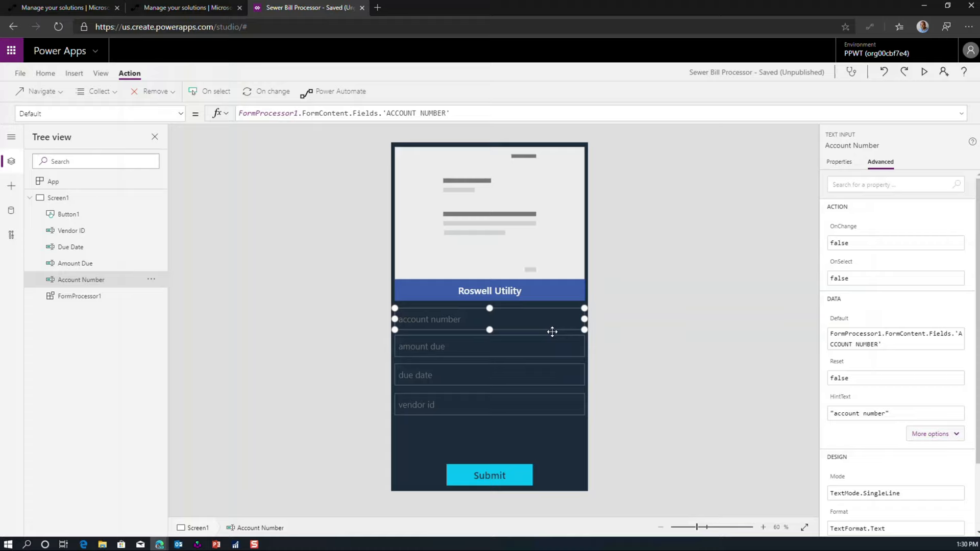
mouse_move(618, 355)
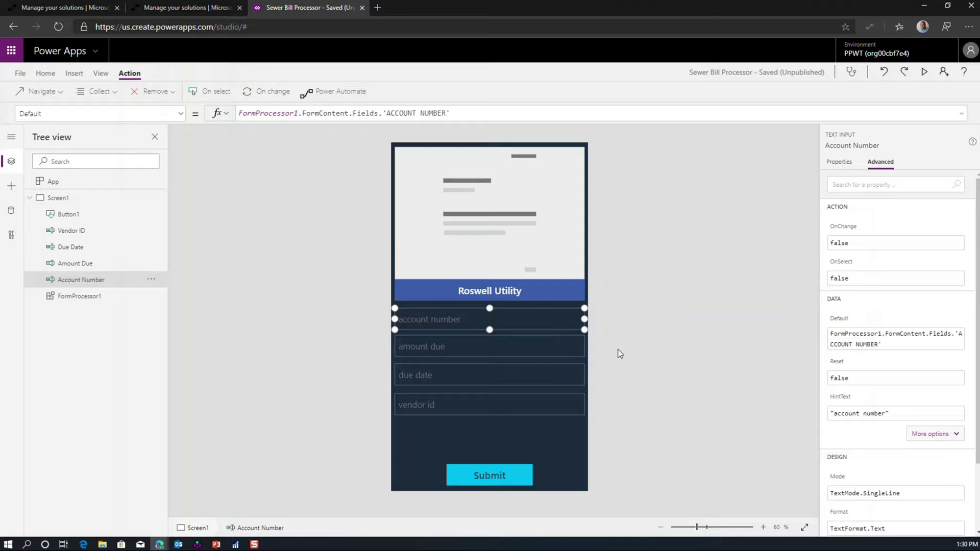
mouse_move(623, 389)
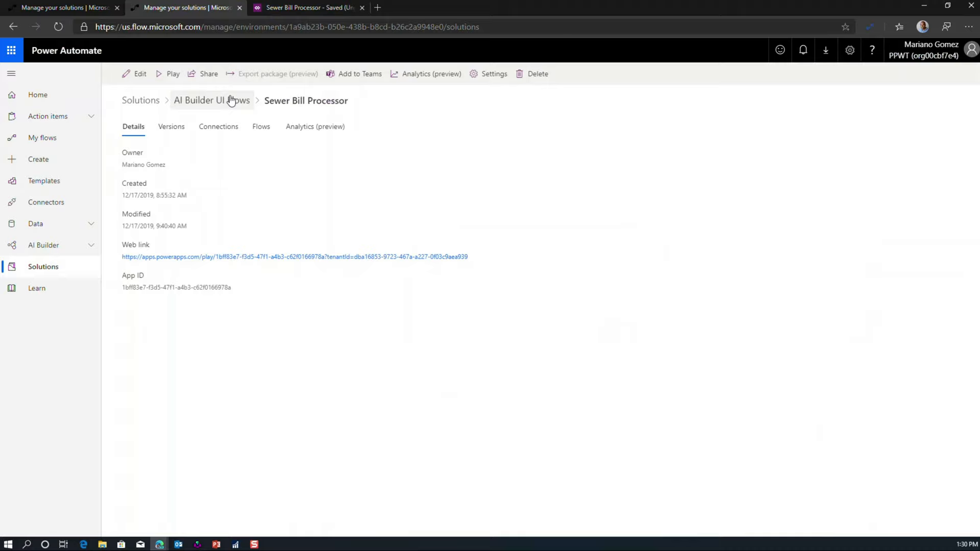
Step: Return to the AI Builder UI Flows solution and open Automate GP for editing
left_click(211, 100)
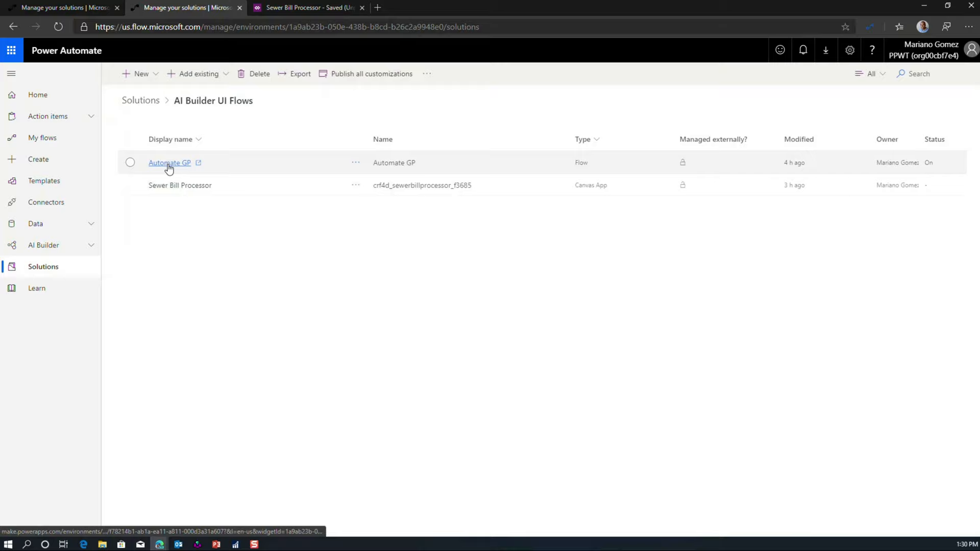
left_click(168, 163)
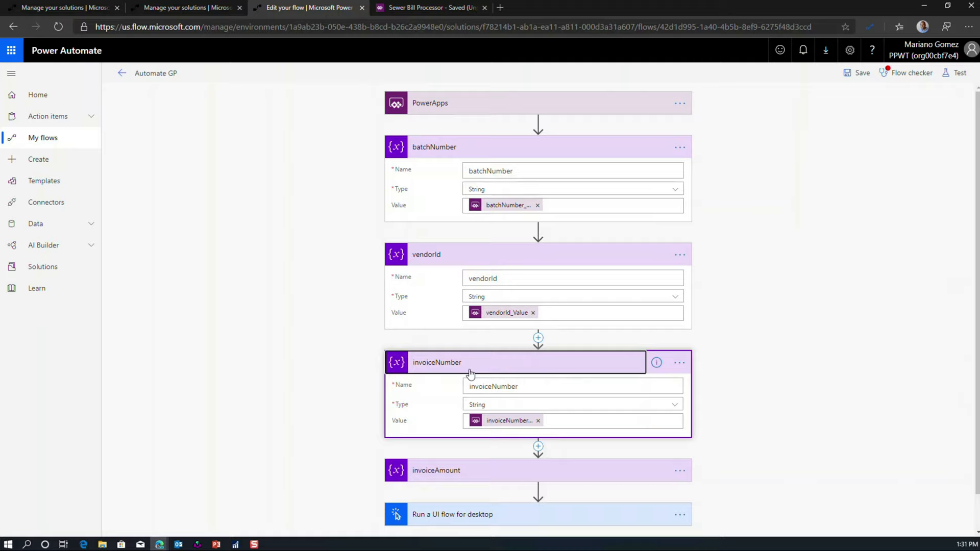
mouse_move(506, 421)
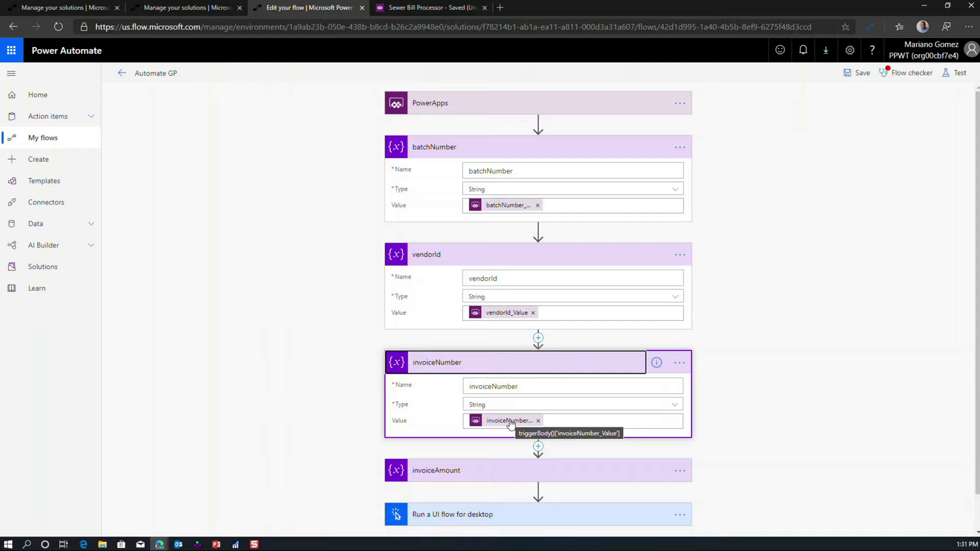
mouse_move(669, 348)
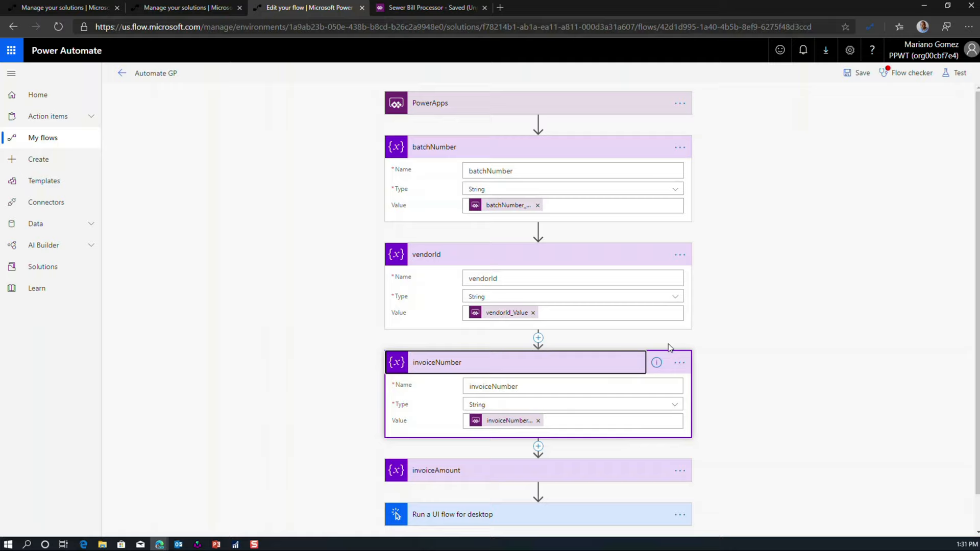
Step: Expand the 'Run a UI flow for desktop' step using GP PM Transaction Entry
scroll("down", 3)
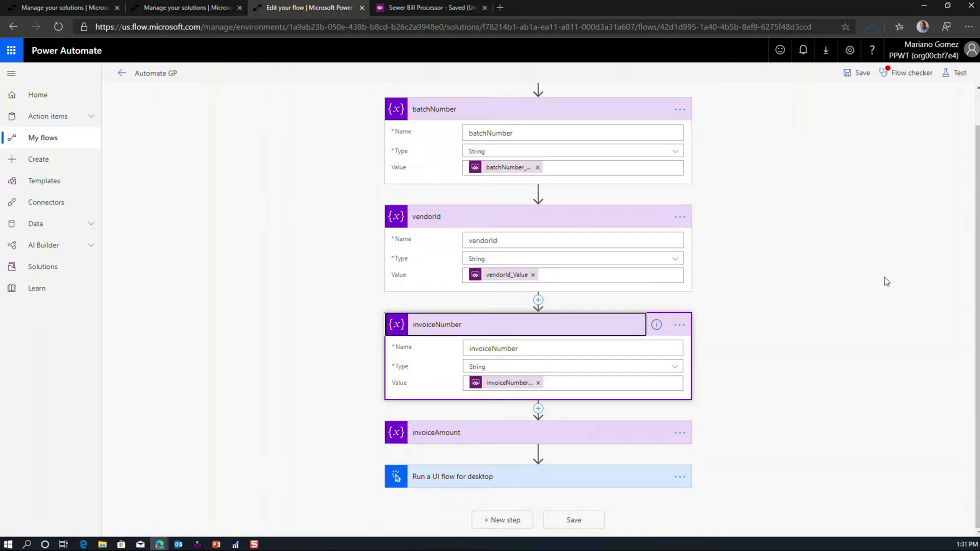
left_click(500, 477)
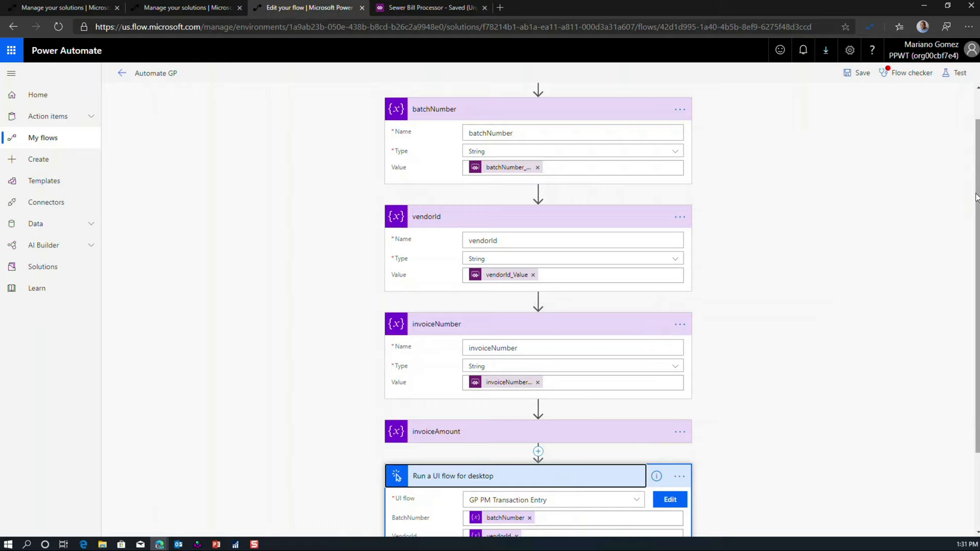
Step: Show the desktop UI flow step's menu with its options and machine connections
scroll("down", 3)
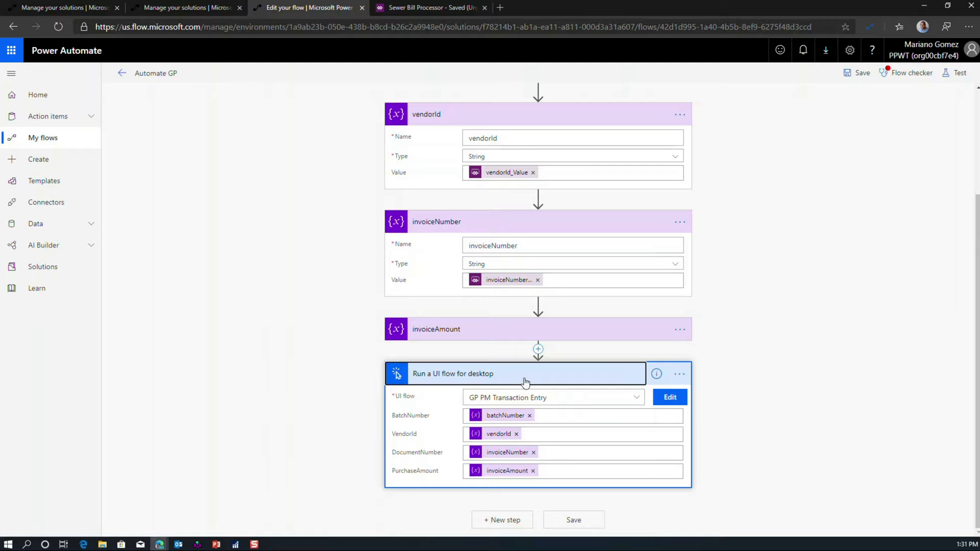
mouse_move(545, 383)
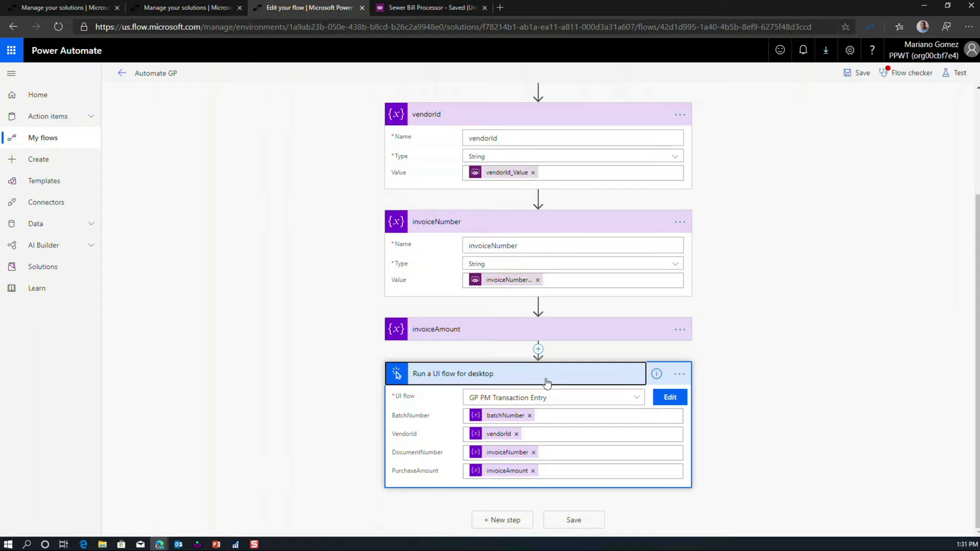
left_click(680, 373)
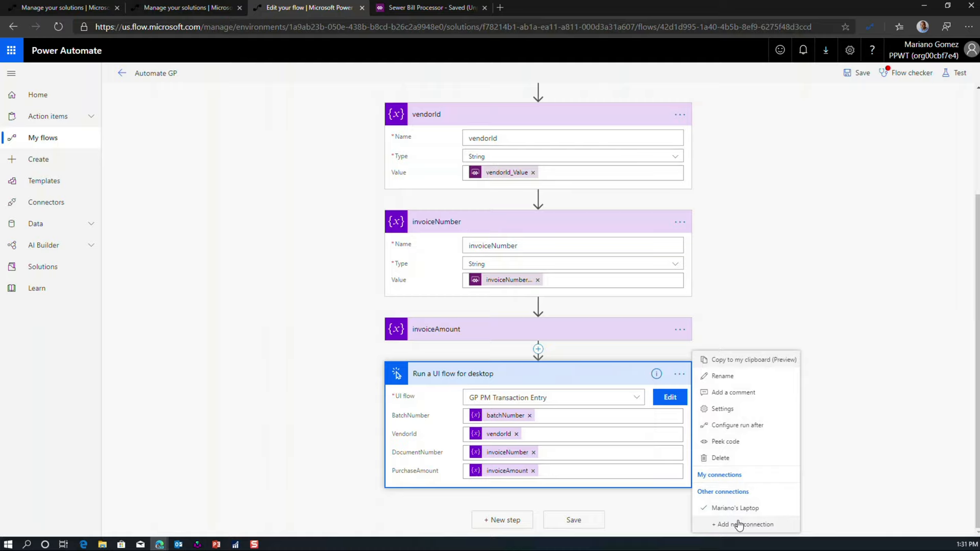
left_click(744, 525)
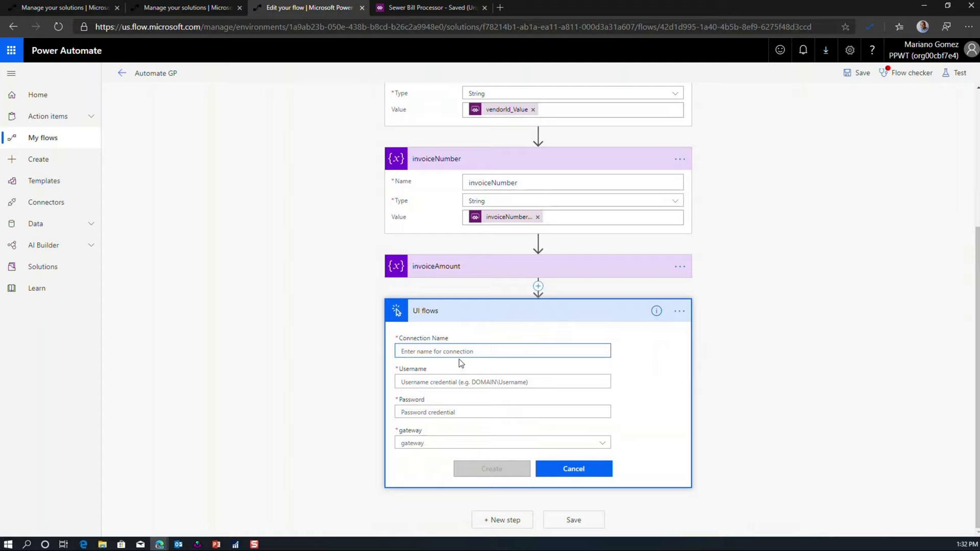
left_click(503, 382)
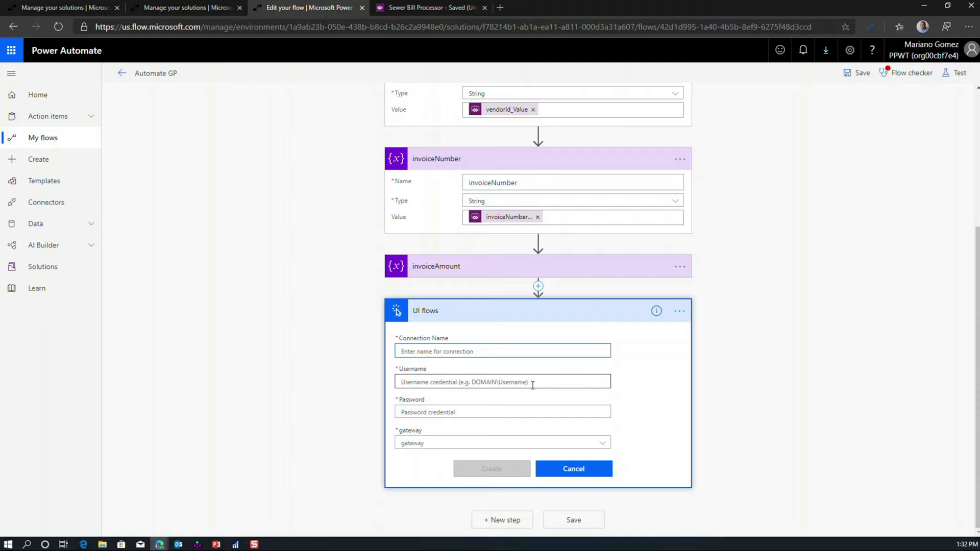
left_click(502, 412)
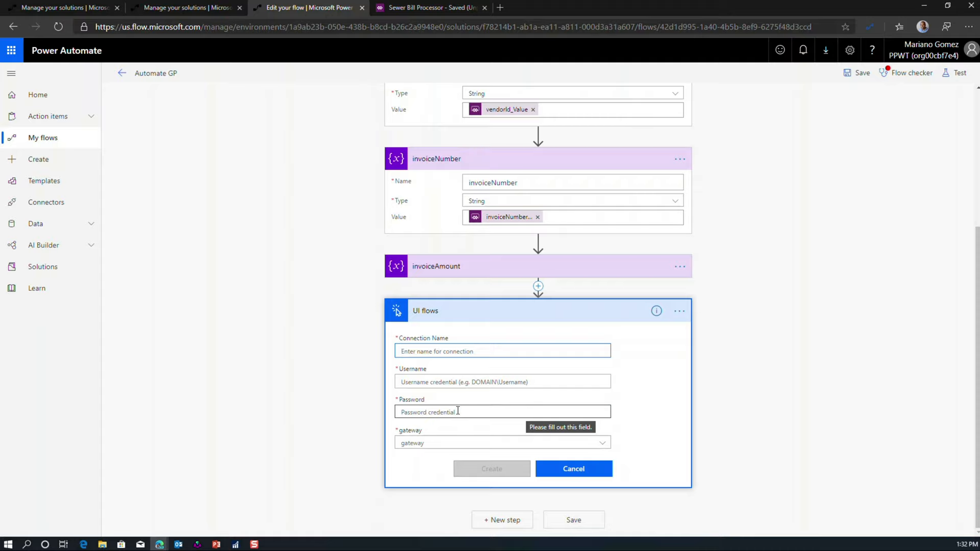
mouse_move(535, 442)
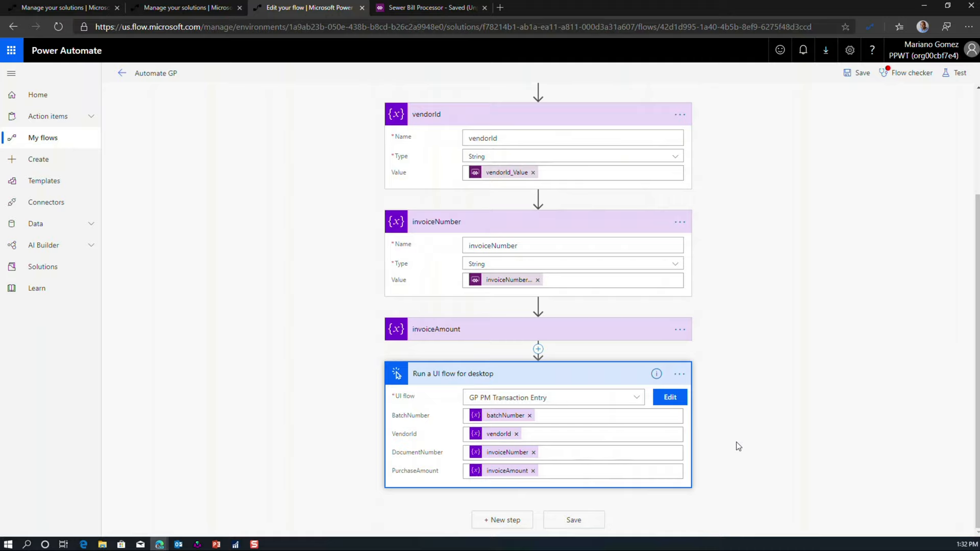
mouse_move(536, 380)
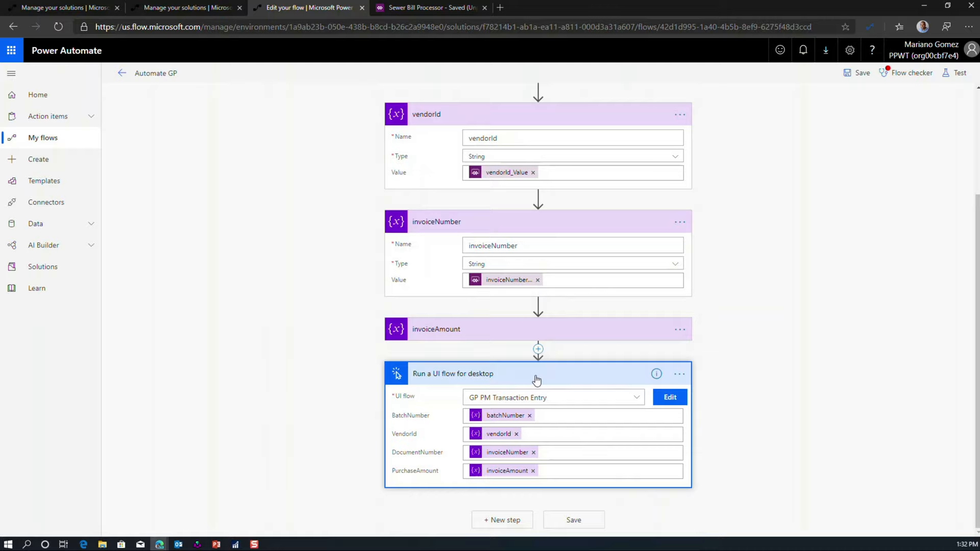
mouse_move(544, 380)
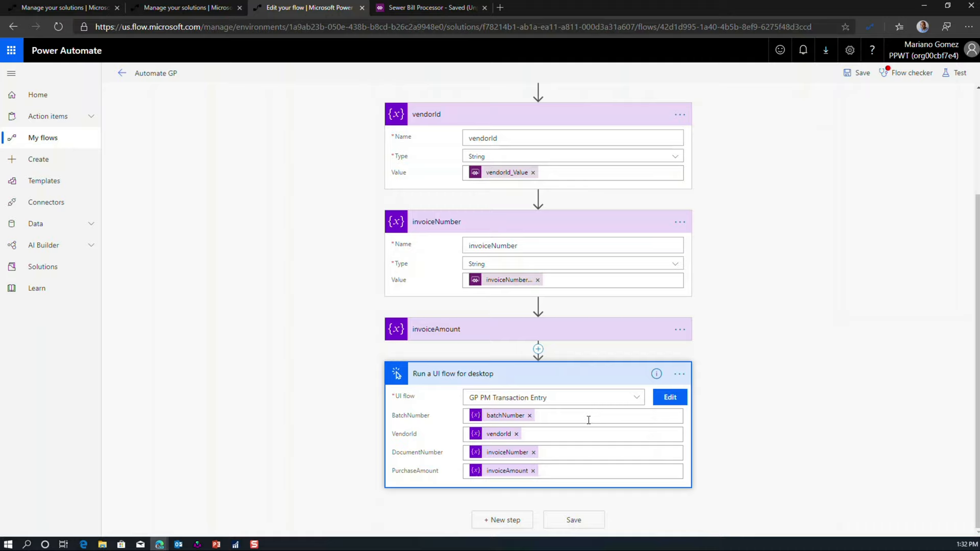
mouse_move(591, 430)
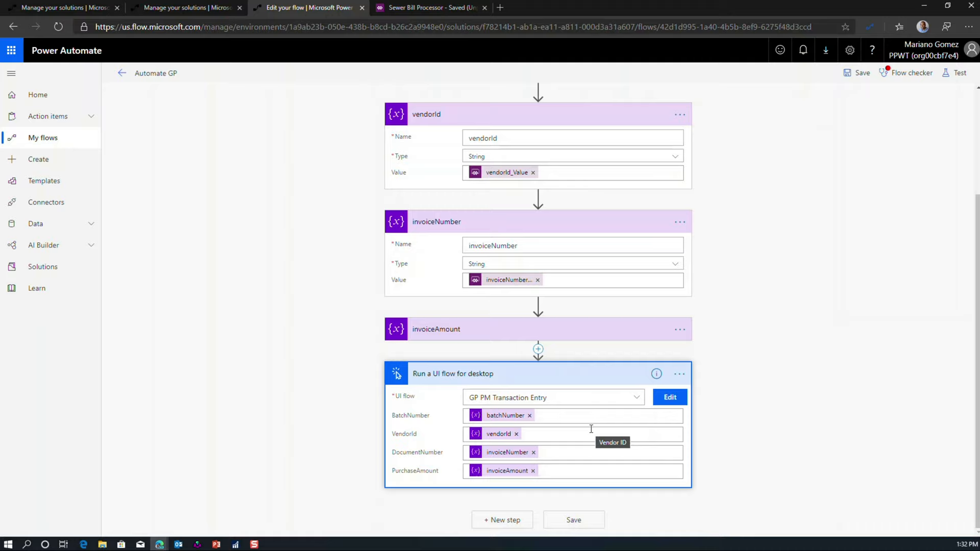